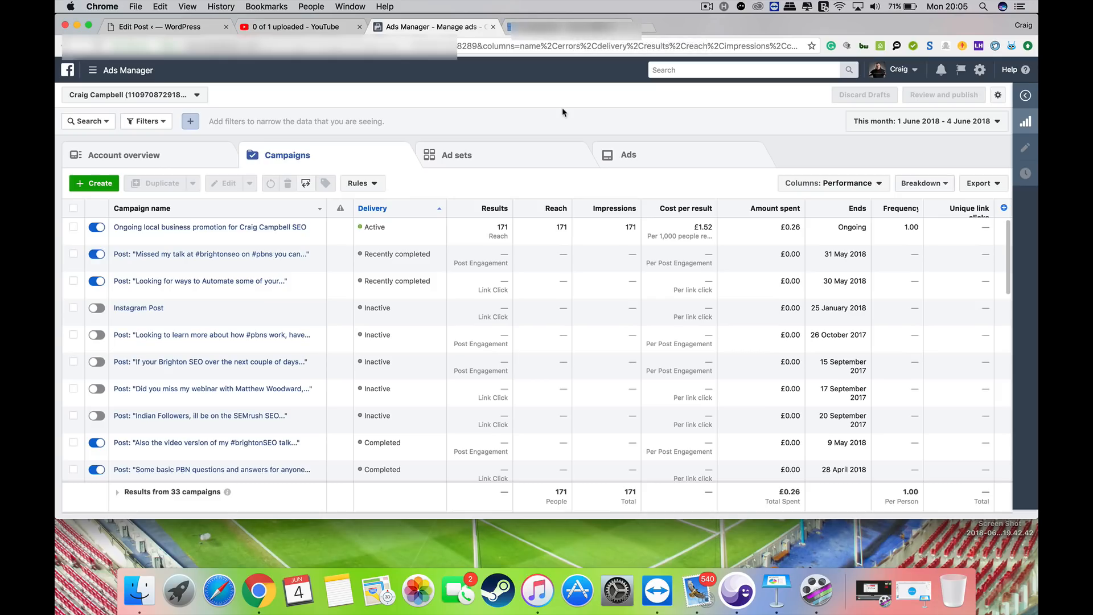
- Create a new campaign from the Campaigns tab to reach objective selection
click(94, 184)
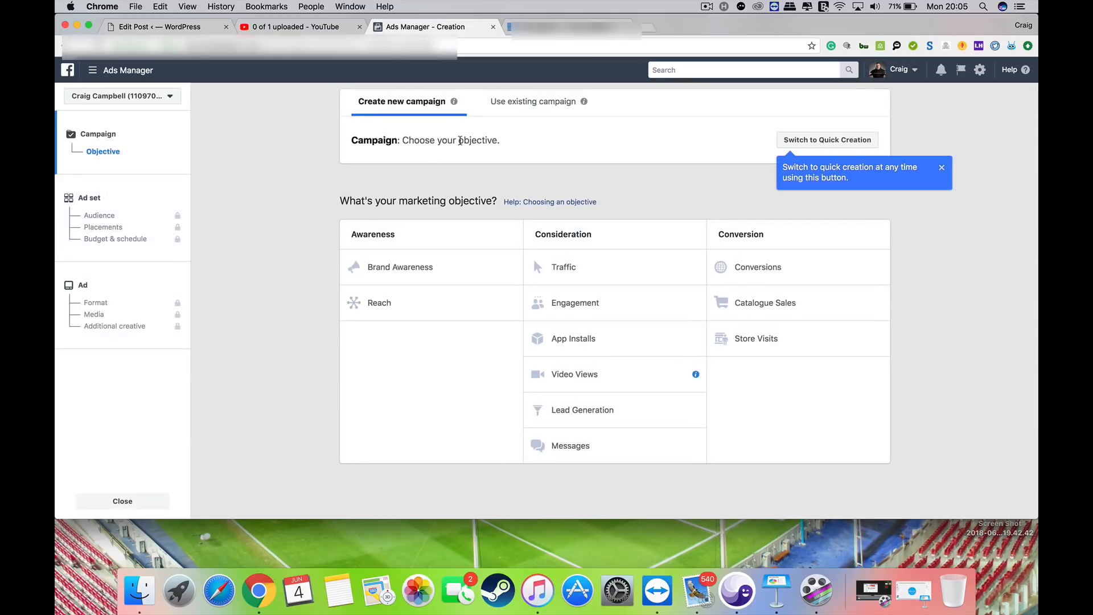
mouse_move(950, 192)
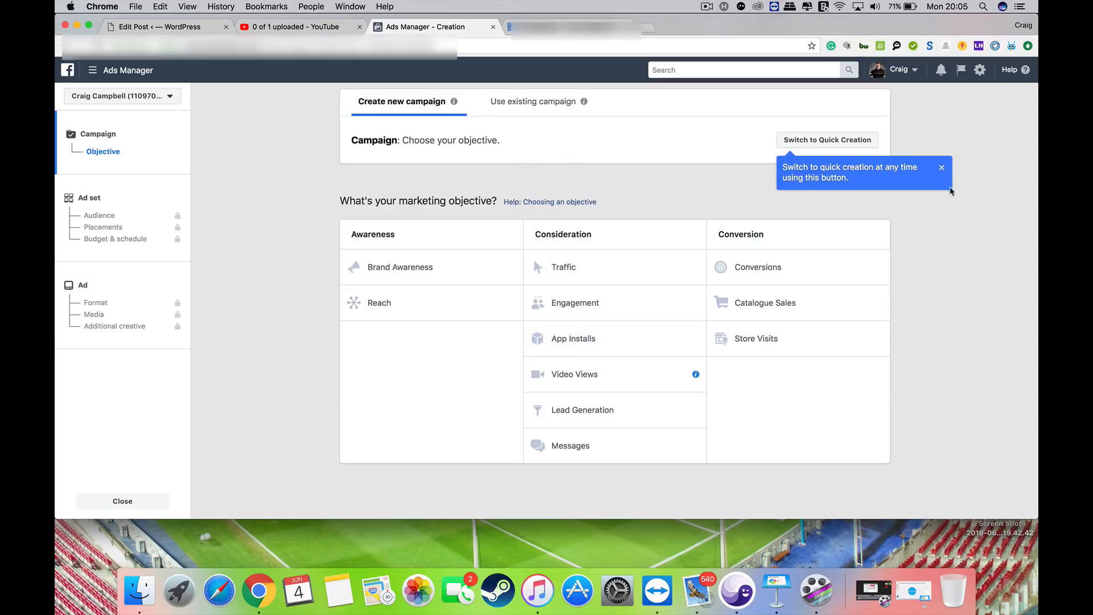
- Dismiss the Quick Creation tip, compare Messages and Conversions, and settle on Traffic
click(941, 167)
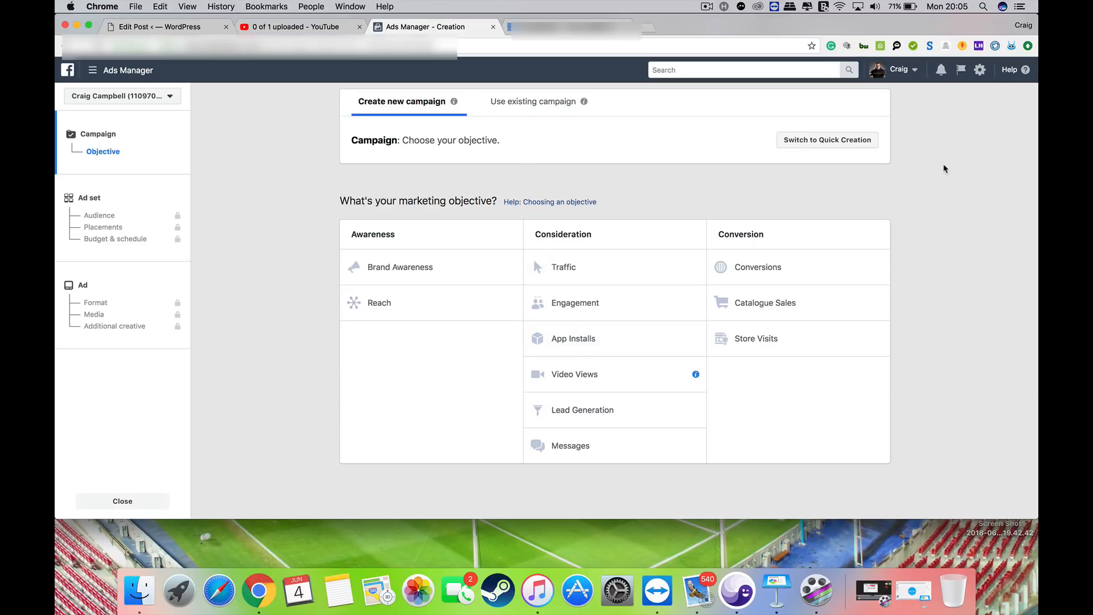
mouse_move(590, 273)
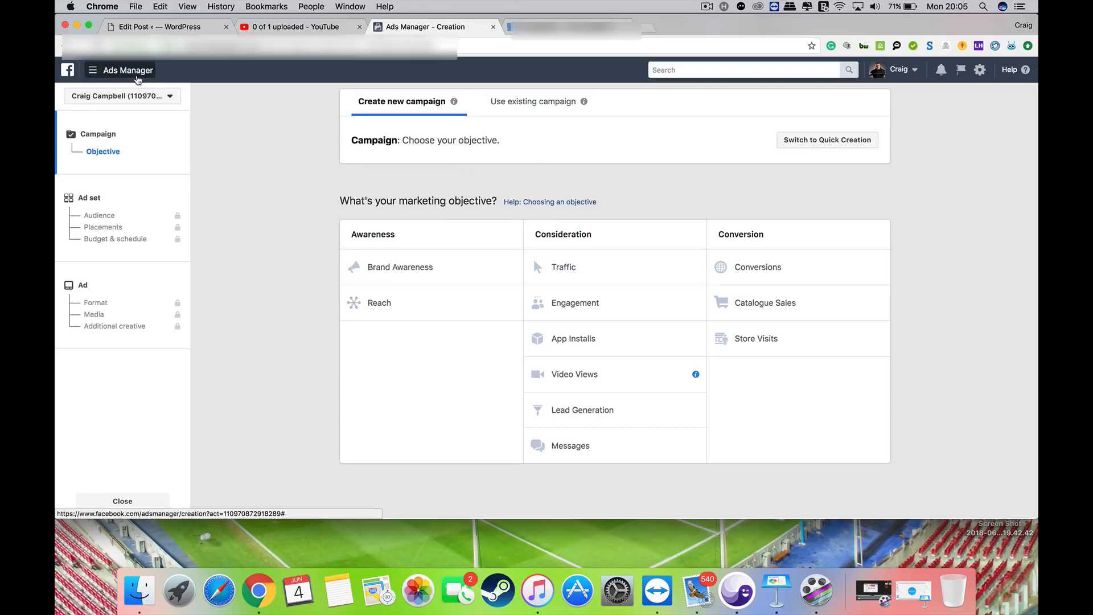
mouse_move(127, 162)
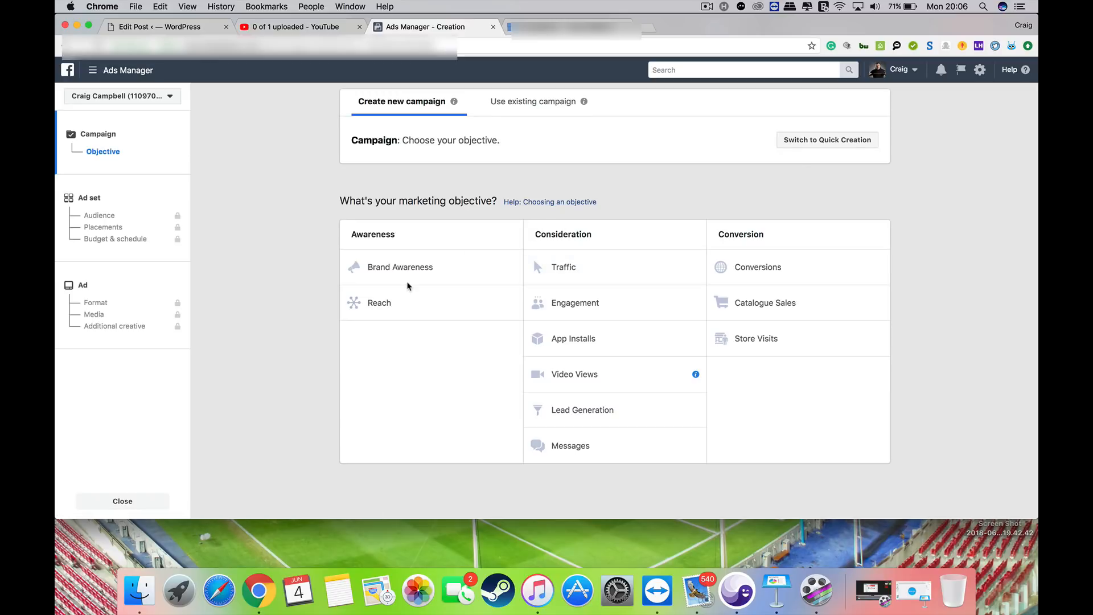
mouse_move(507, 254)
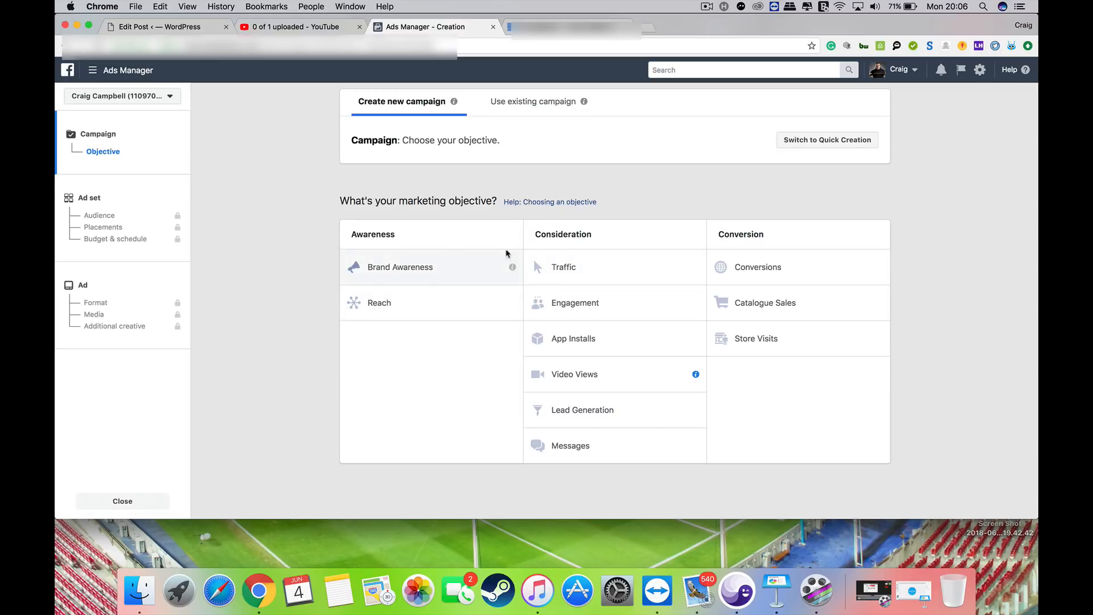
mouse_move(575, 302)
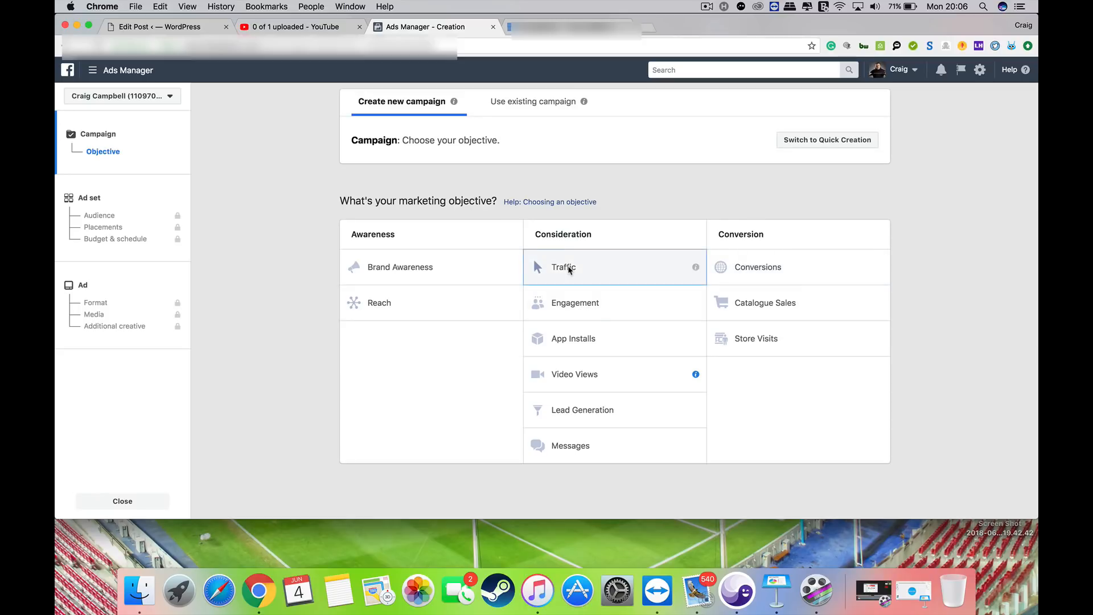
click(563, 267)
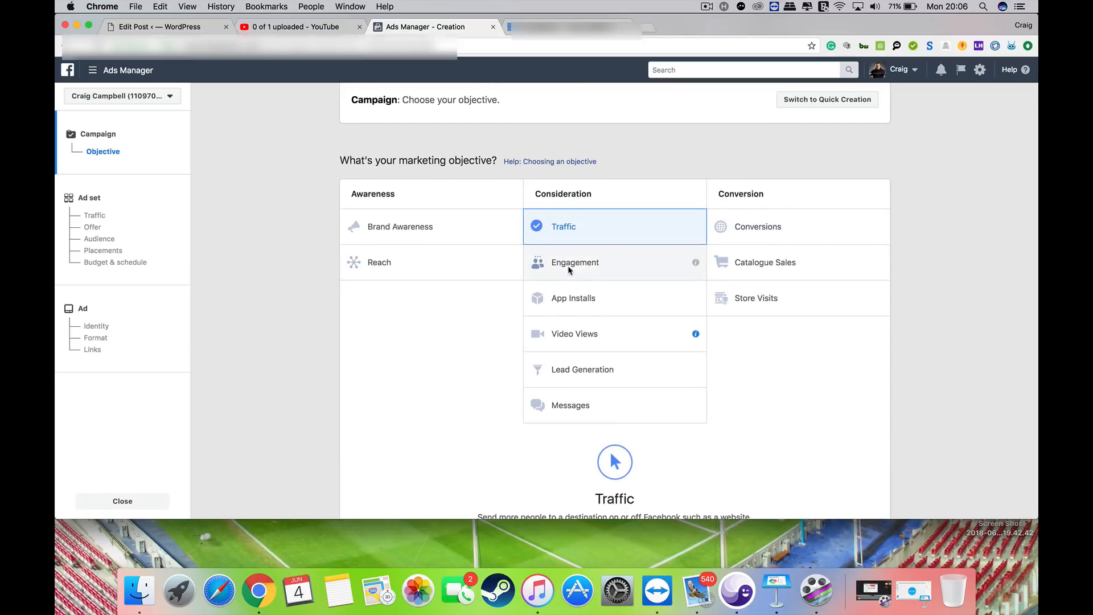
mouse_move(845, 353)
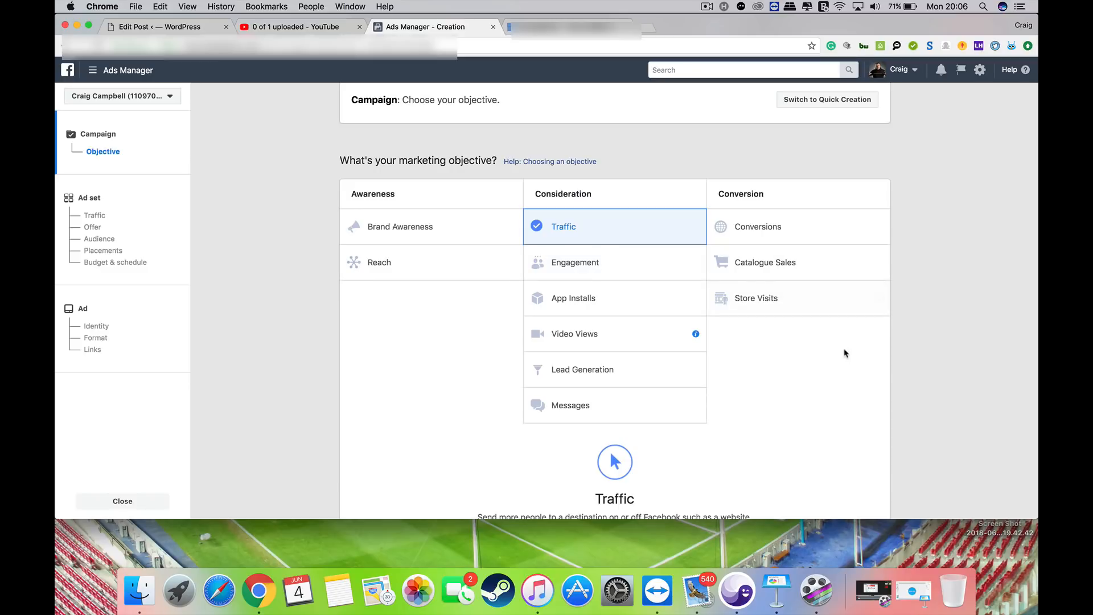
click(571, 405)
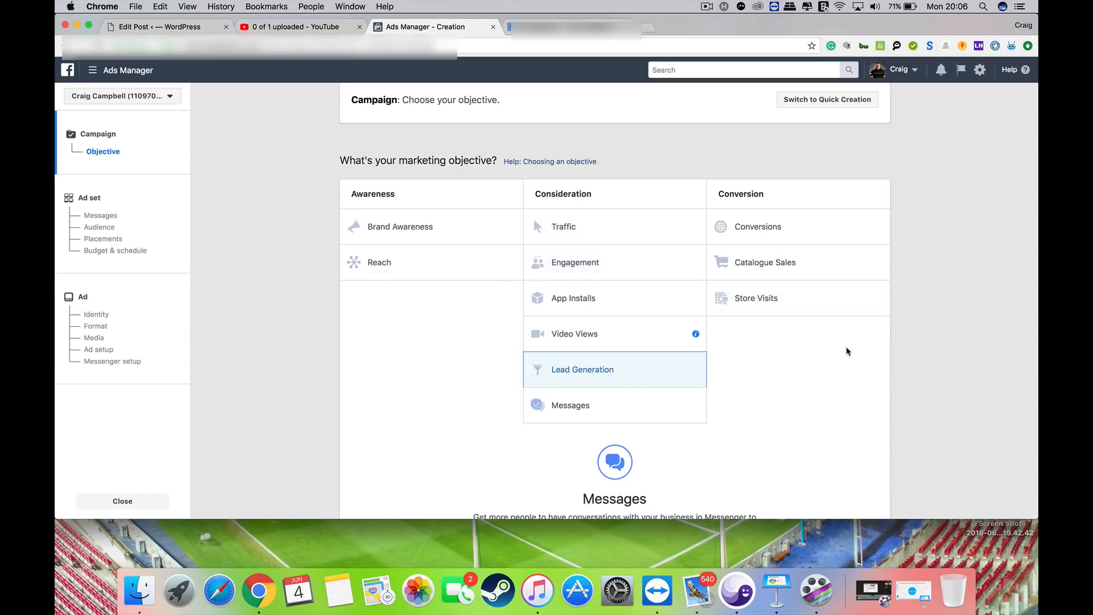
click(757, 227)
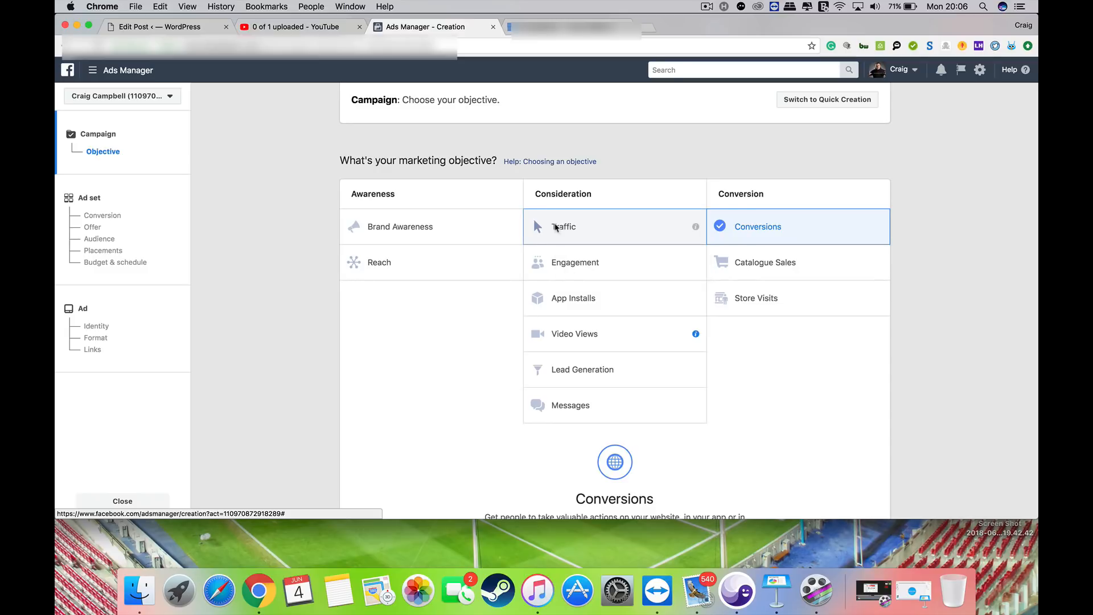
click(563, 227)
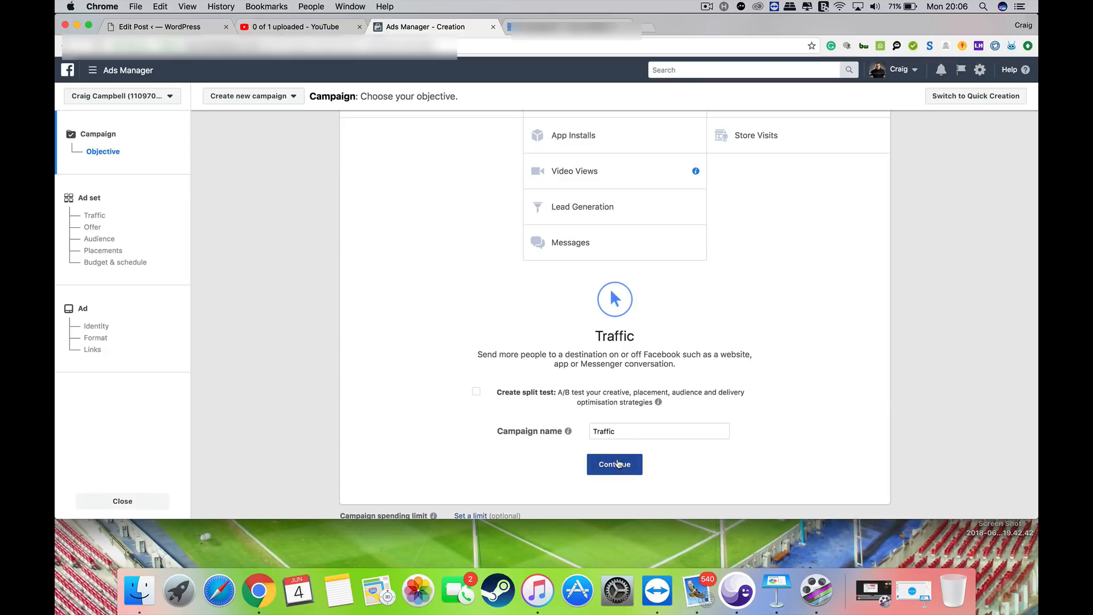
- Continue to the ad set and scroll down to the Audience section
click(614, 465)
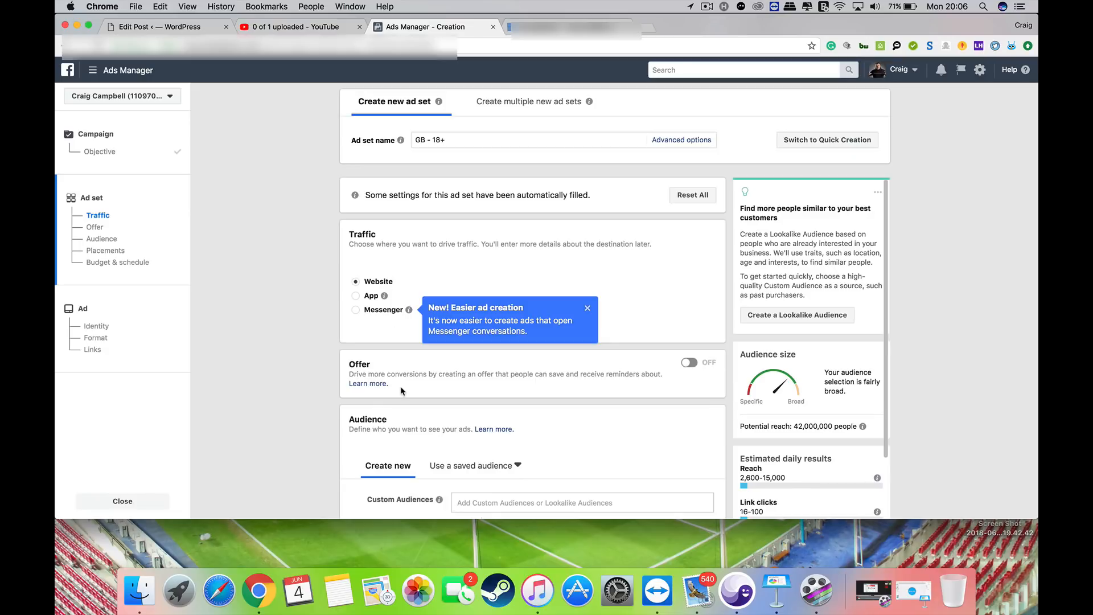
scroll(down, 3)
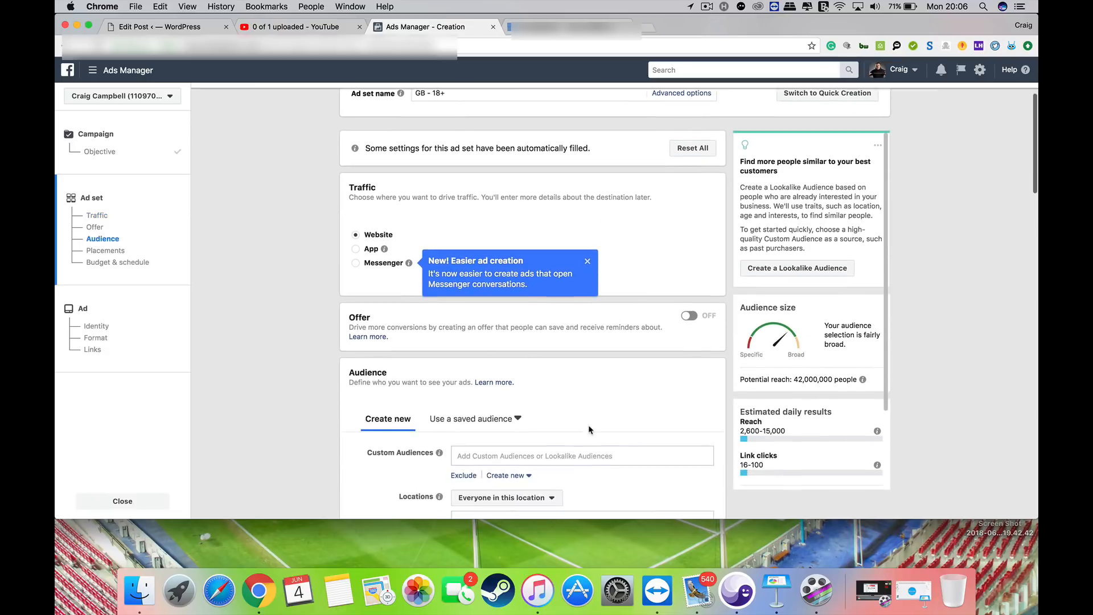
scroll(down, 3)
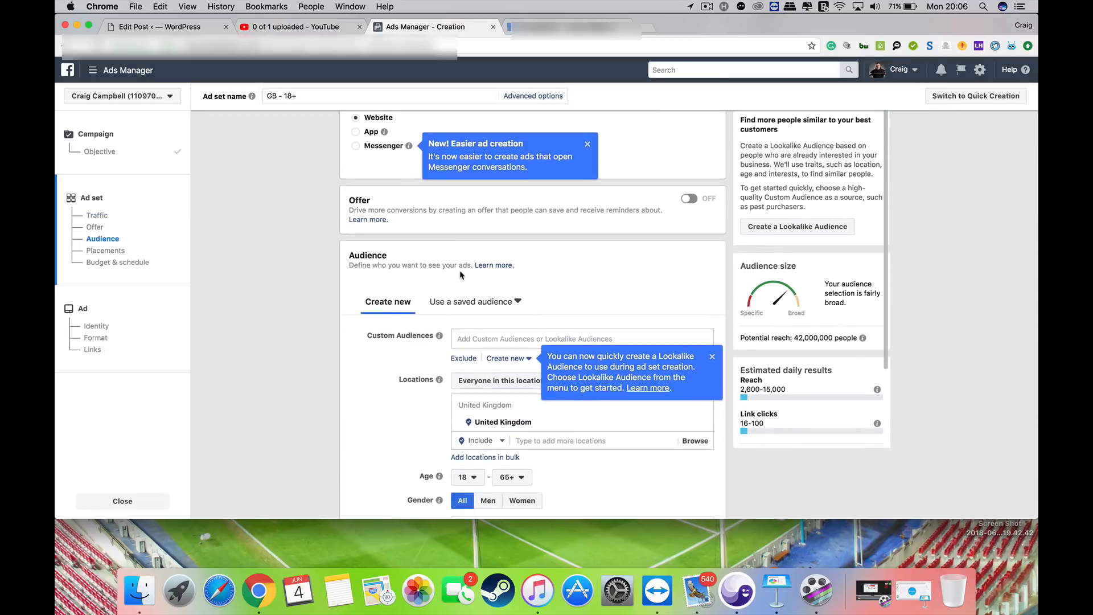
scroll(down, 3)
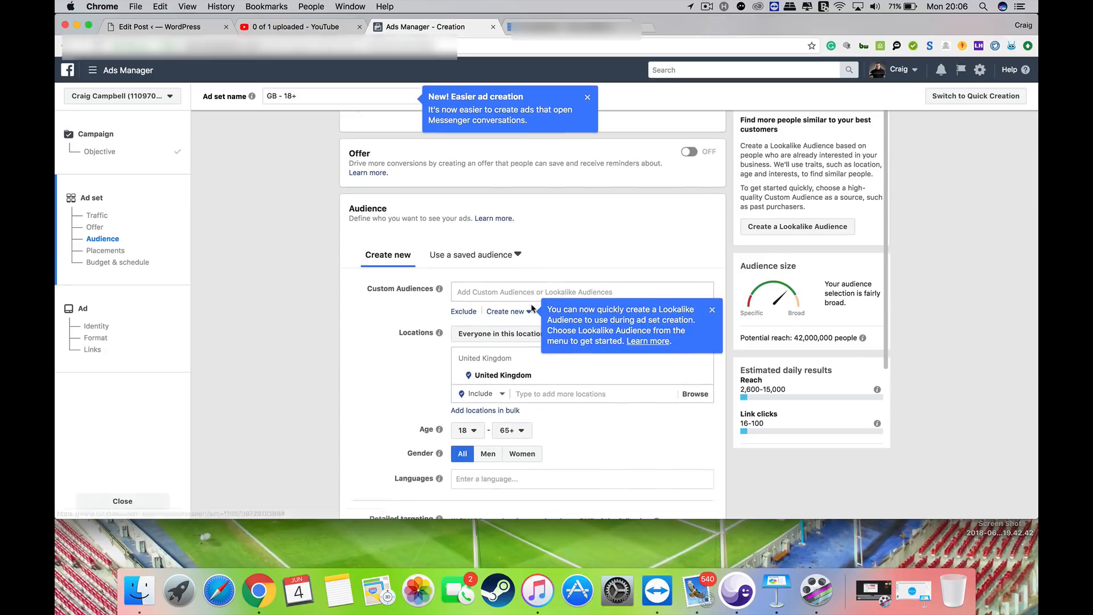
scroll(down, 3)
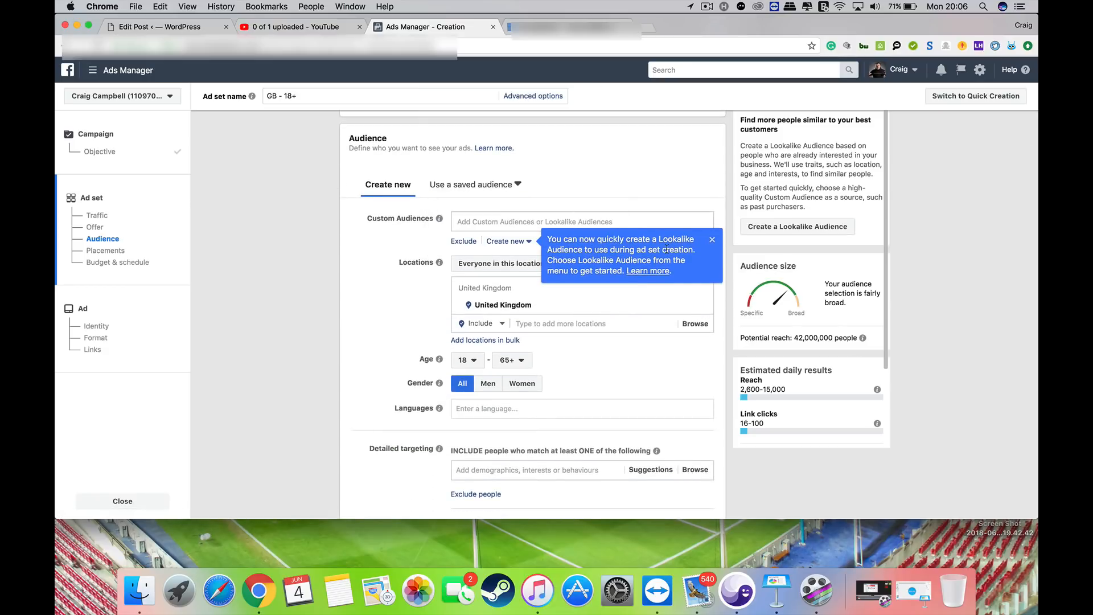
- Dismiss the Lookalike tip and expand Create new under Custom Audiences
click(712, 239)
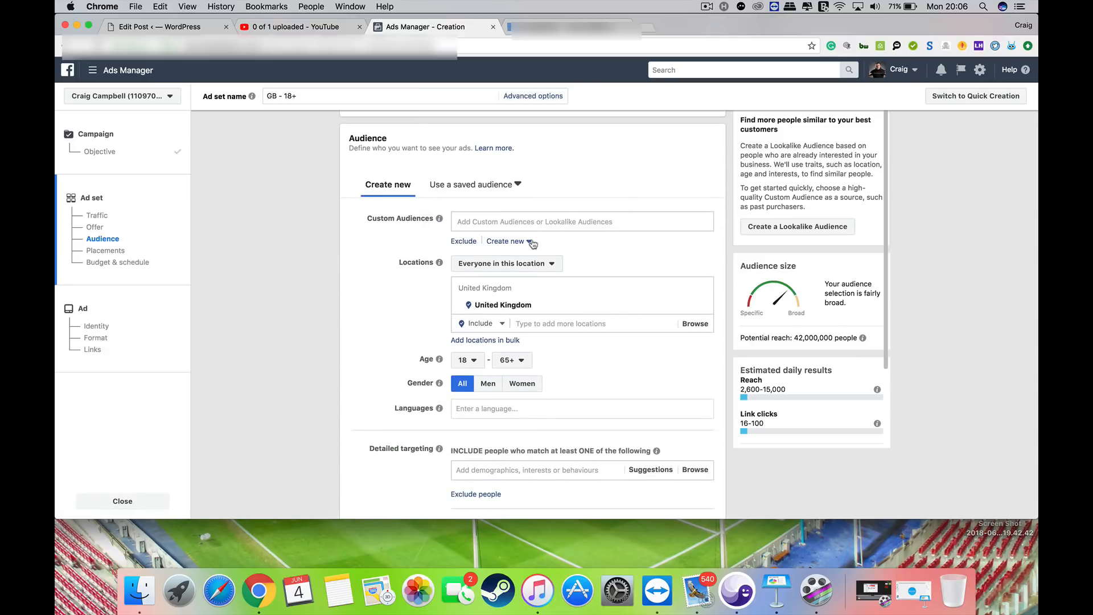
click(506, 240)
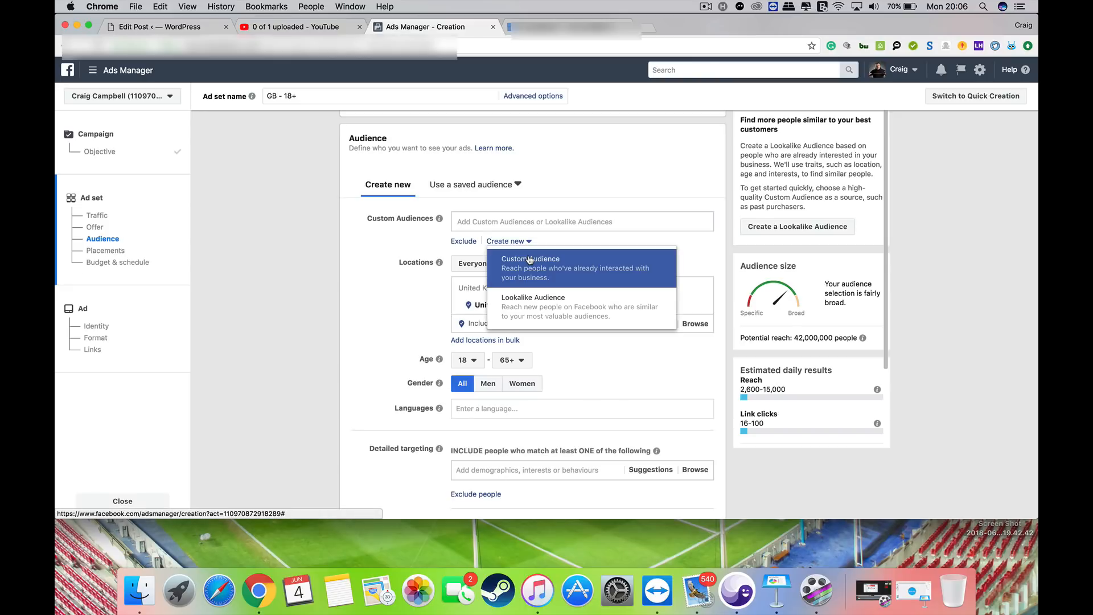
- Choose Custom Audience from the Create new menu to open its source dialog
click(531, 258)
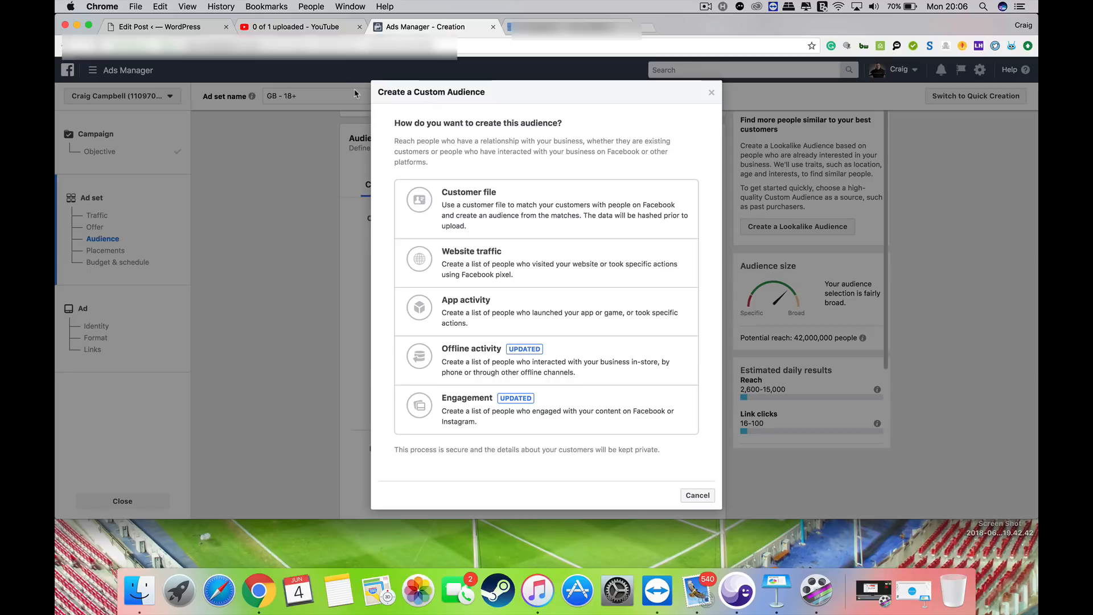
mouse_move(514, 220)
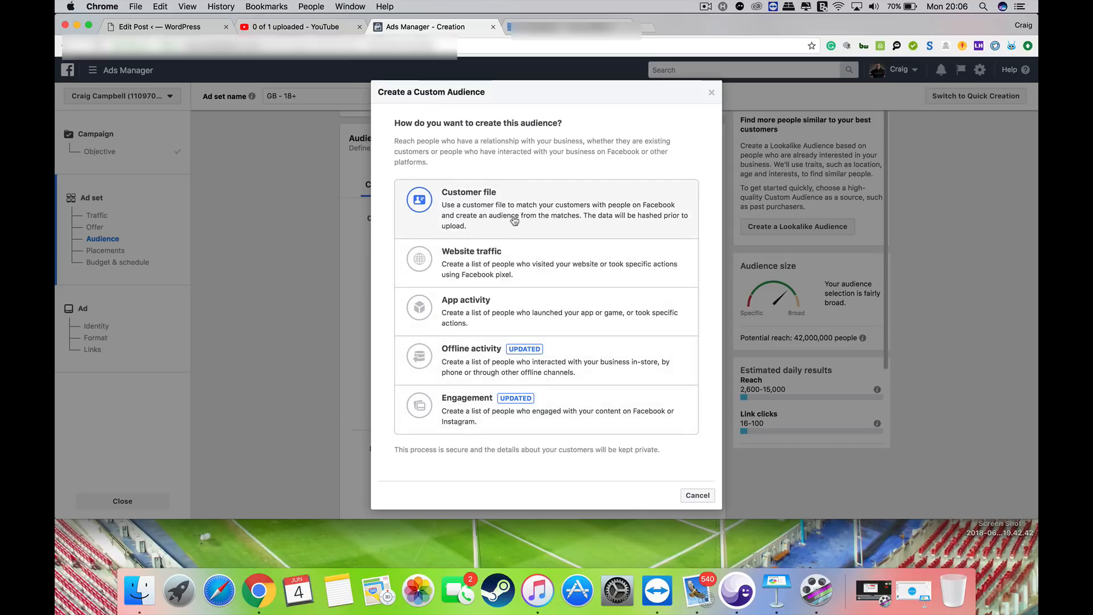
mouse_move(531, 277)
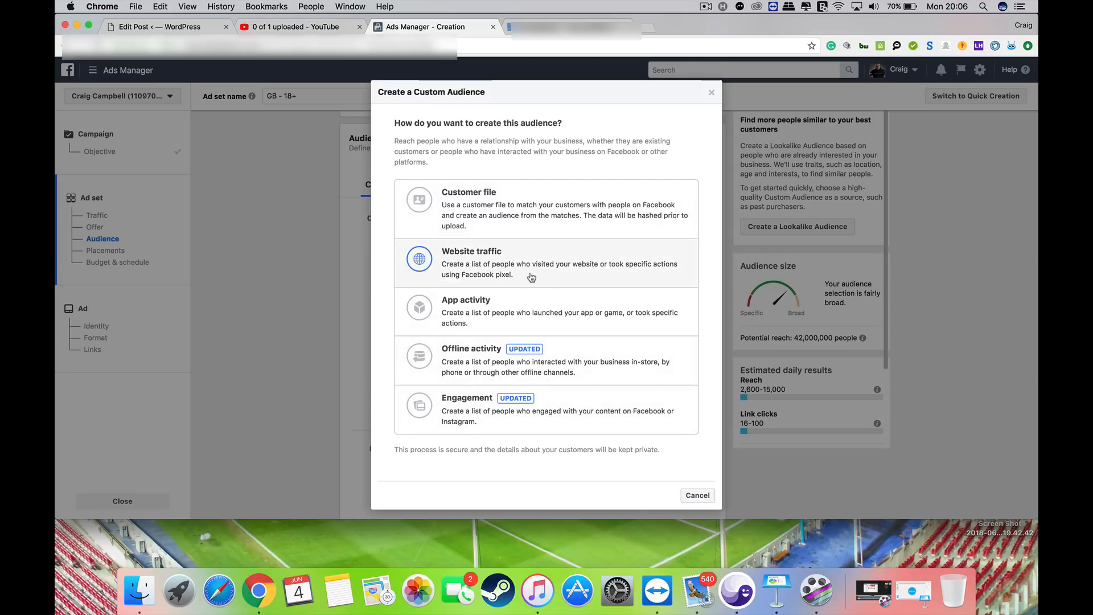
mouse_move(519, 278)
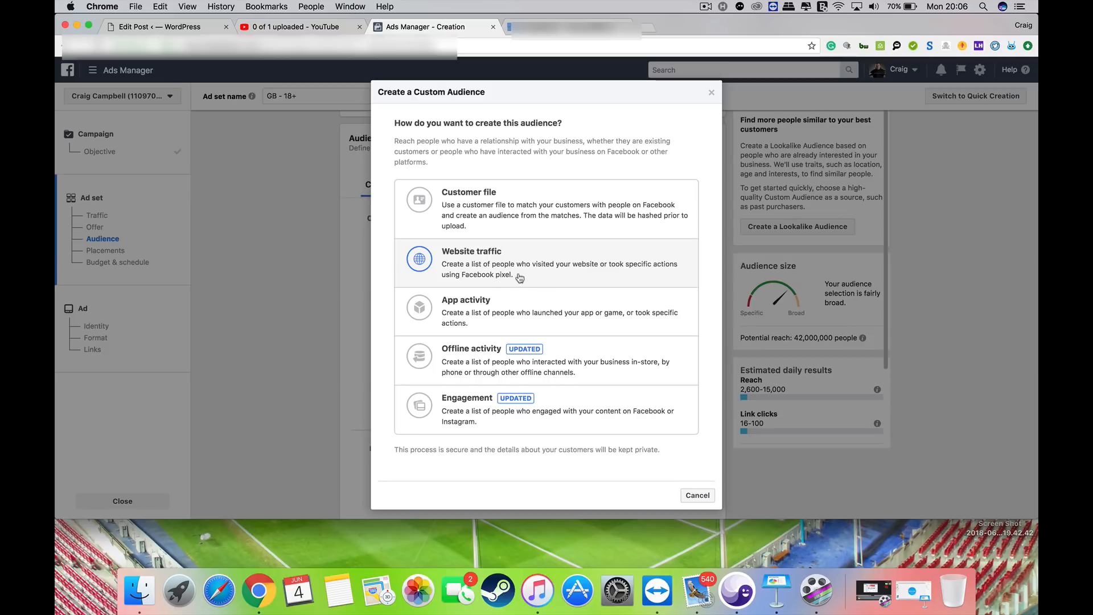
mouse_move(540, 281)
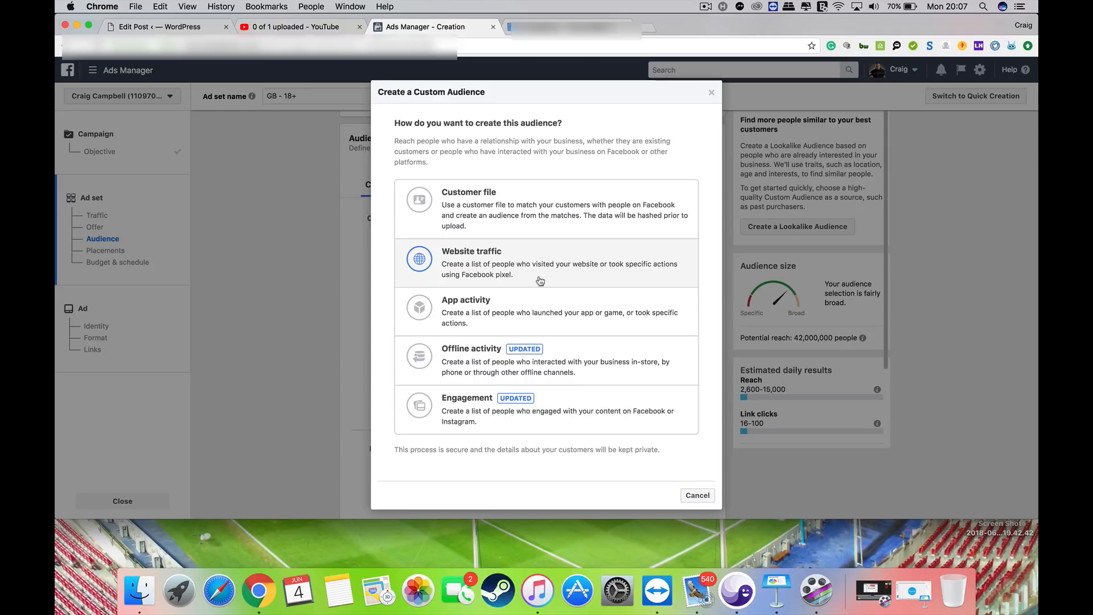
mouse_move(562, 263)
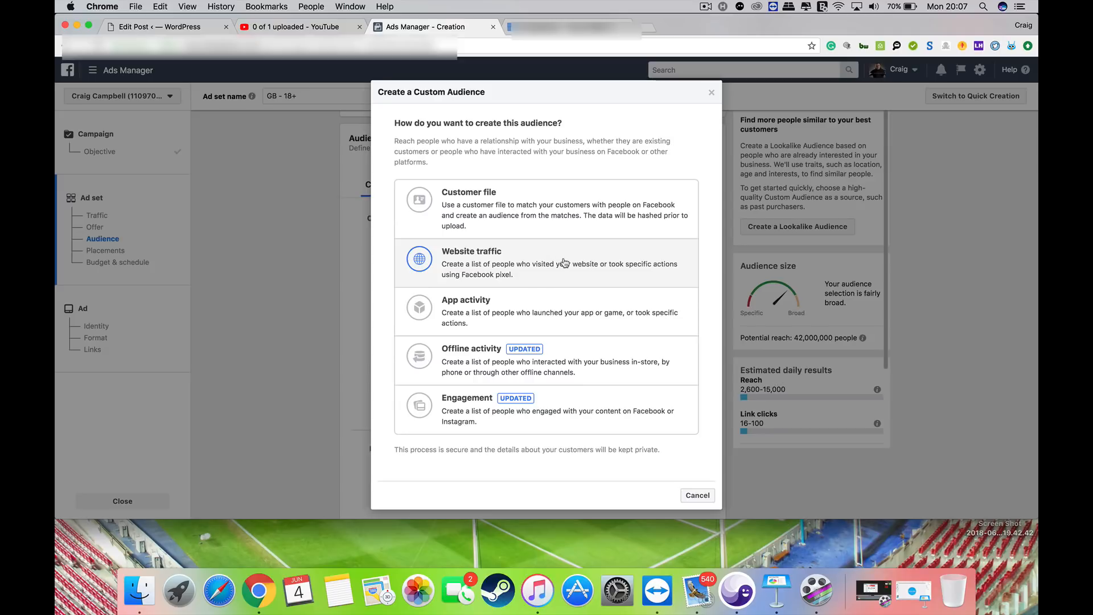
mouse_move(555, 402)
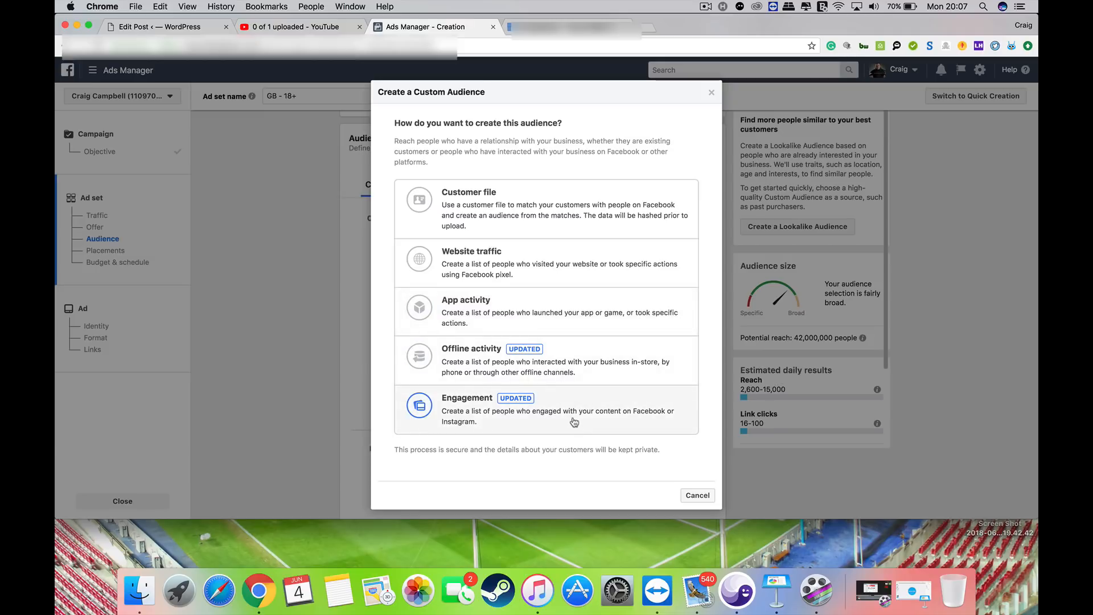
mouse_move(591, 422)
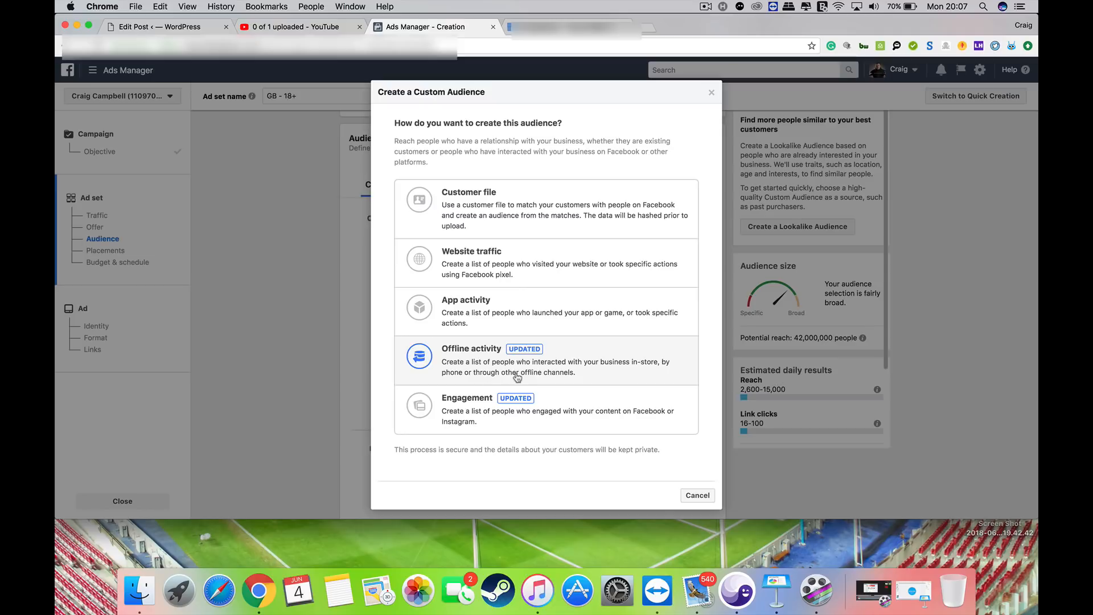
mouse_move(576, 367)
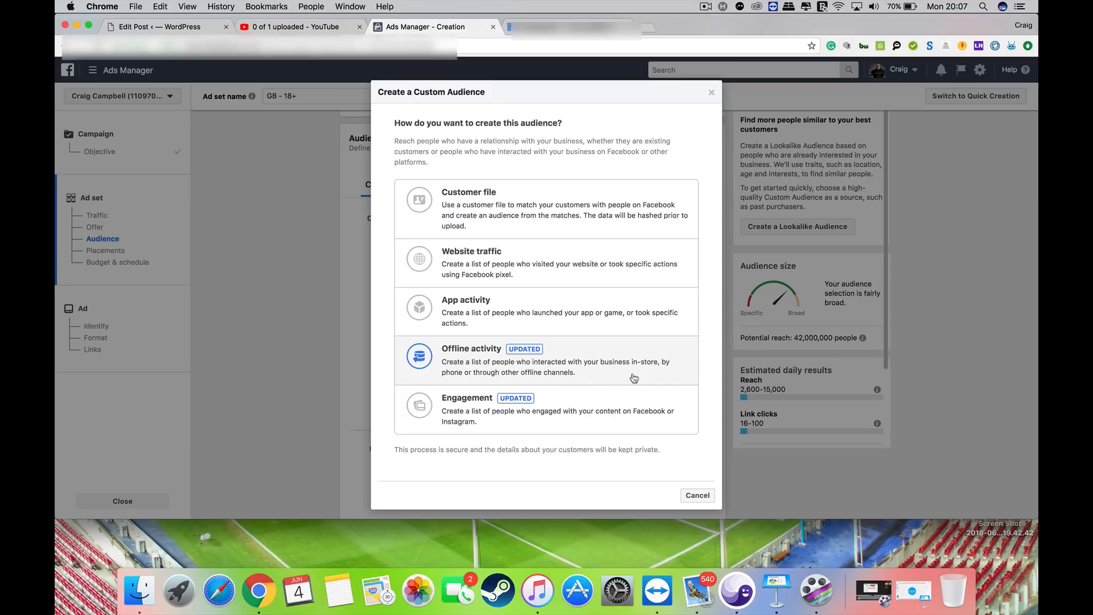
mouse_move(581, 368)
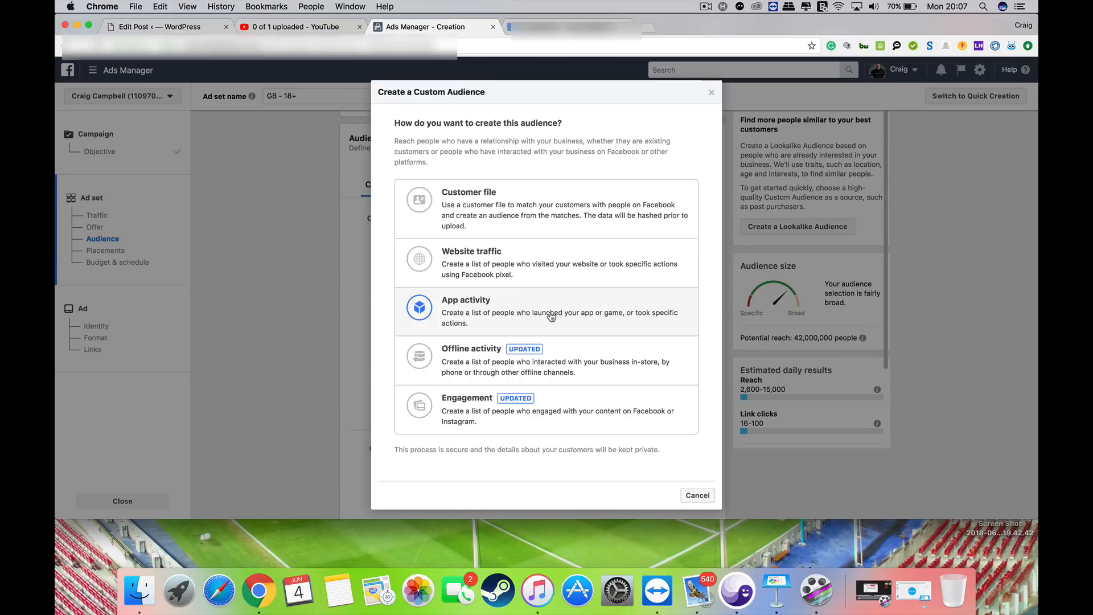
mouse_move(530, 318)
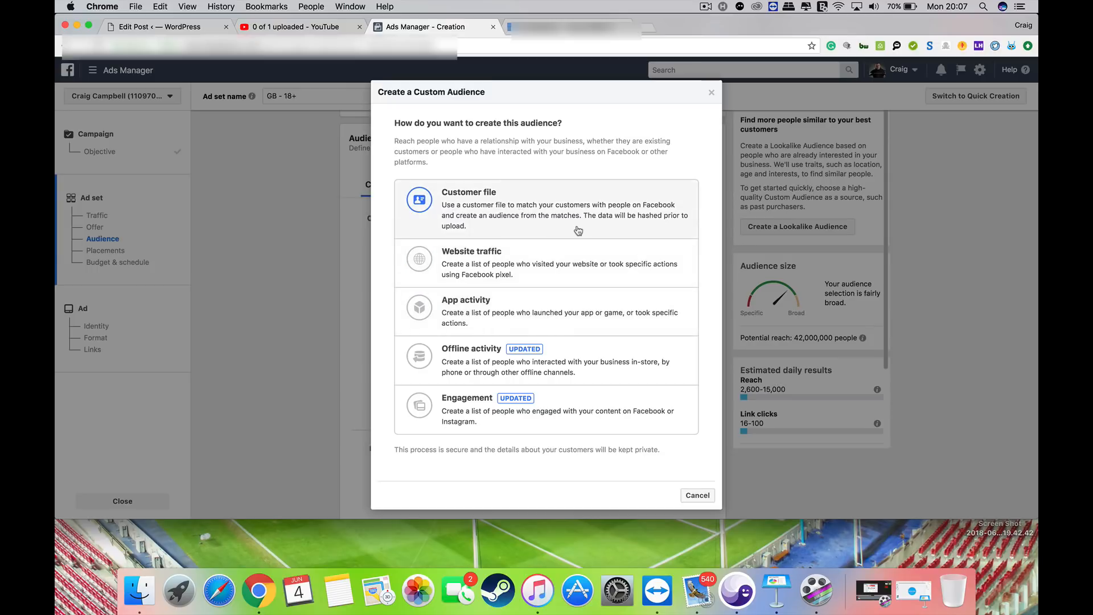
- Pick Customer file as the Custom Audience source
click(546, 208)
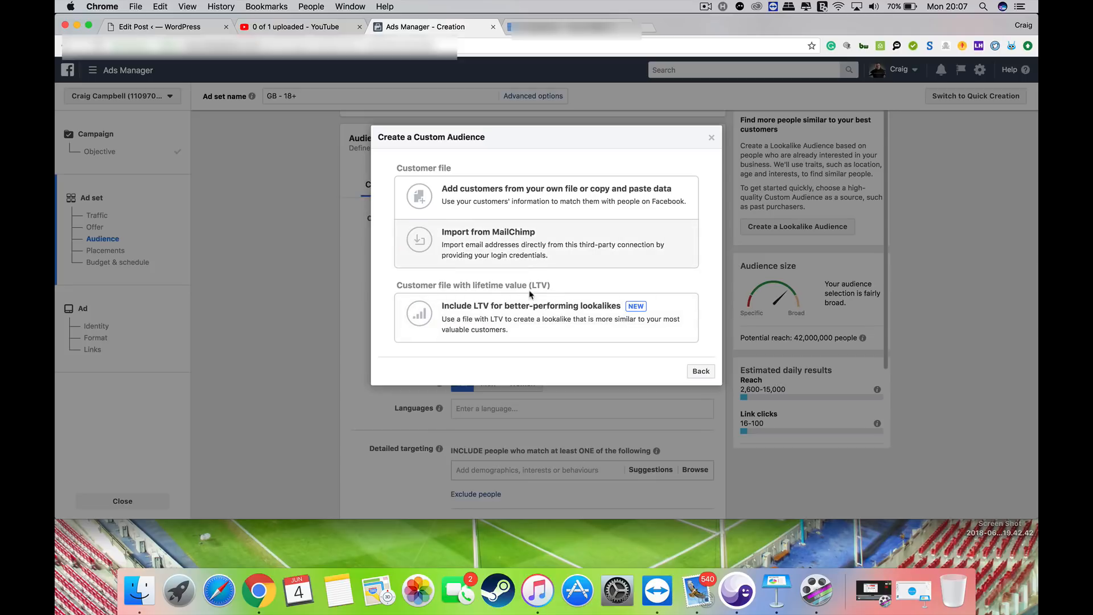
mouse_move(548, 201)
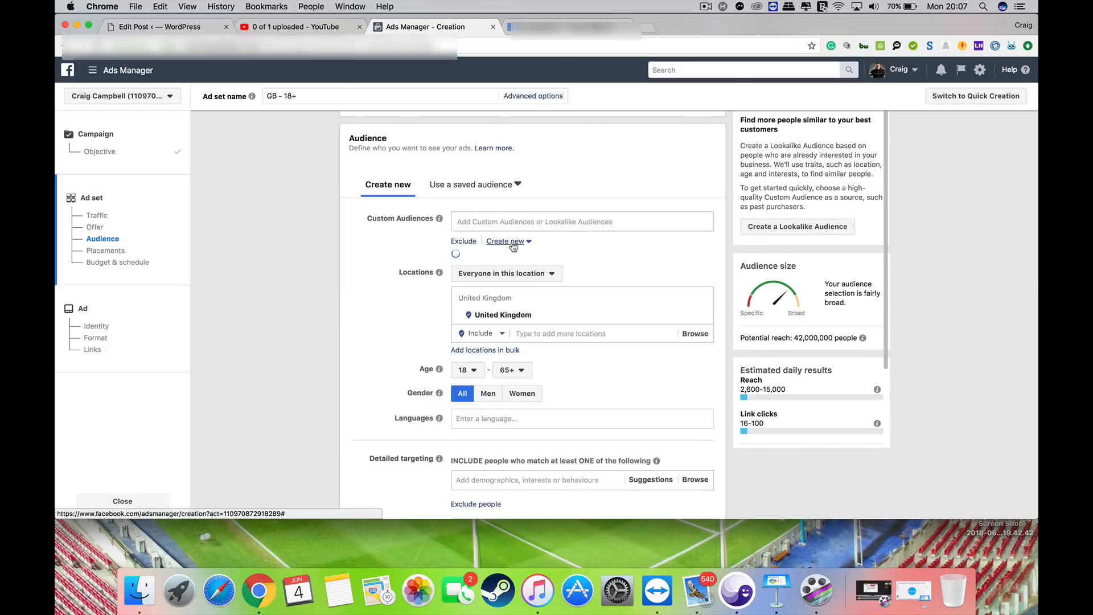
click(505, 241)
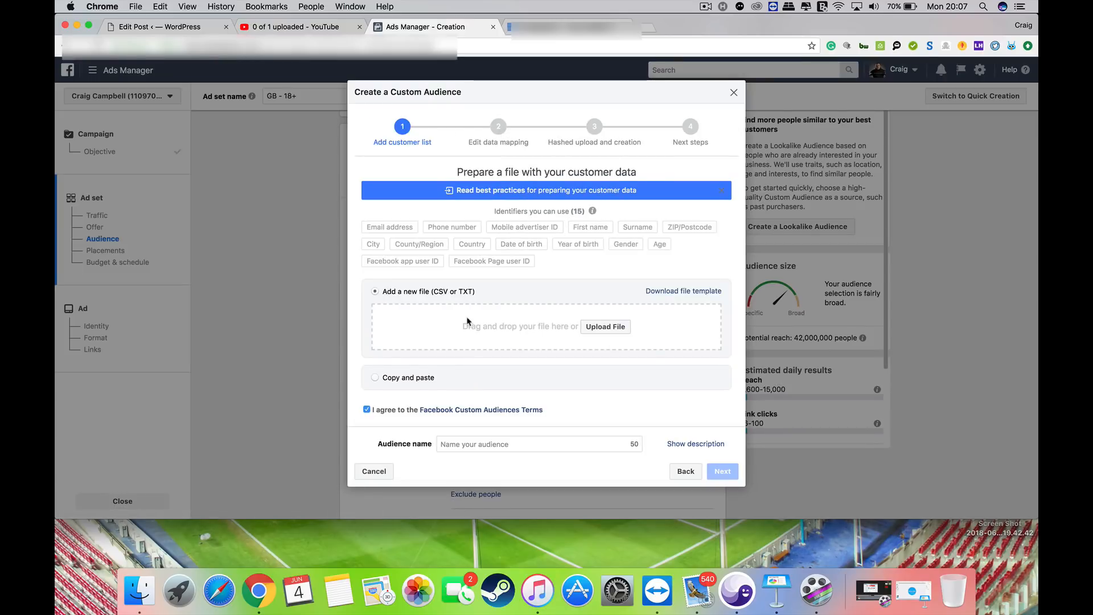
mouse_move(511, 322)
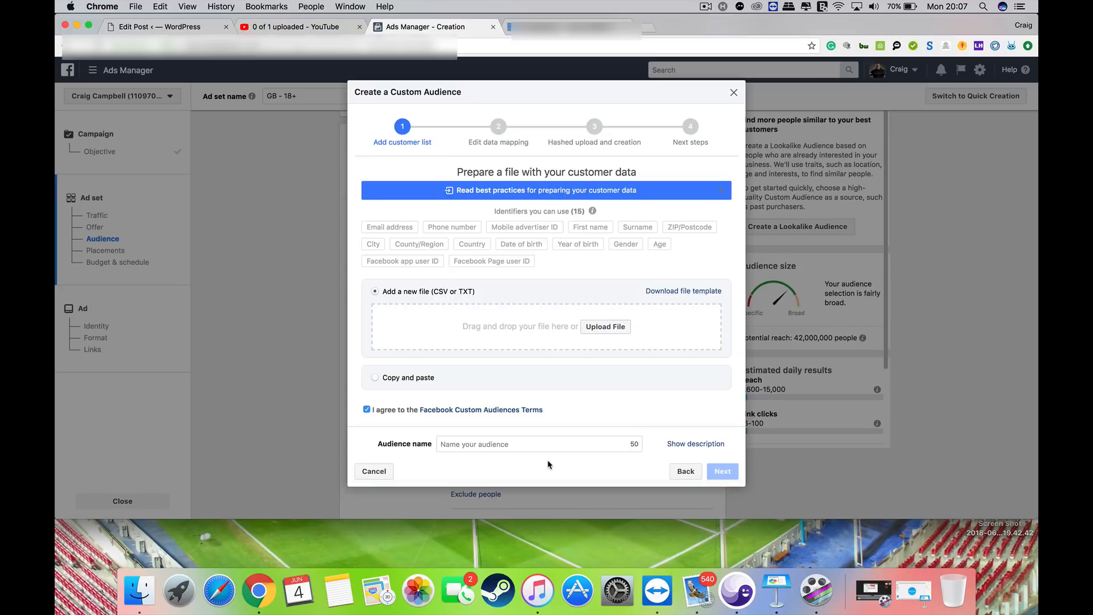
mouse_move(742, 106)
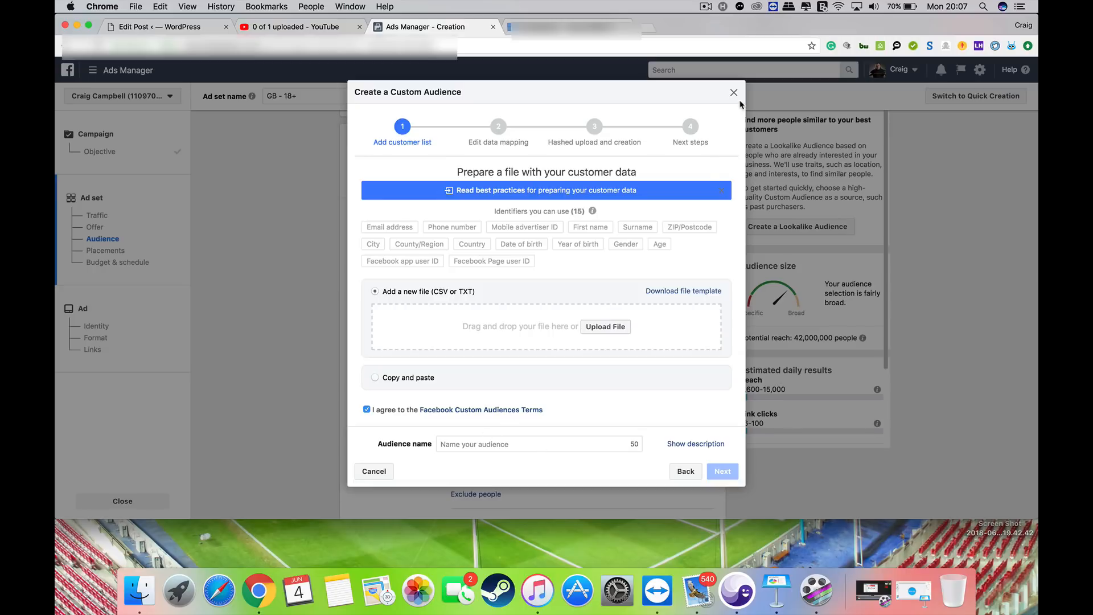
mouse_move(735, 94)
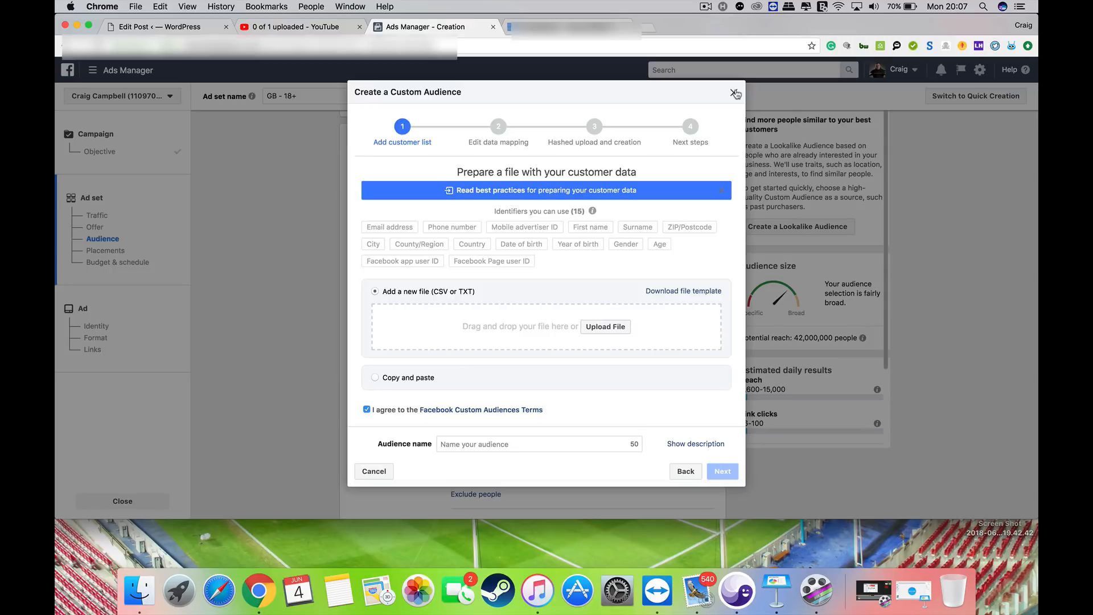
click(735, 94)
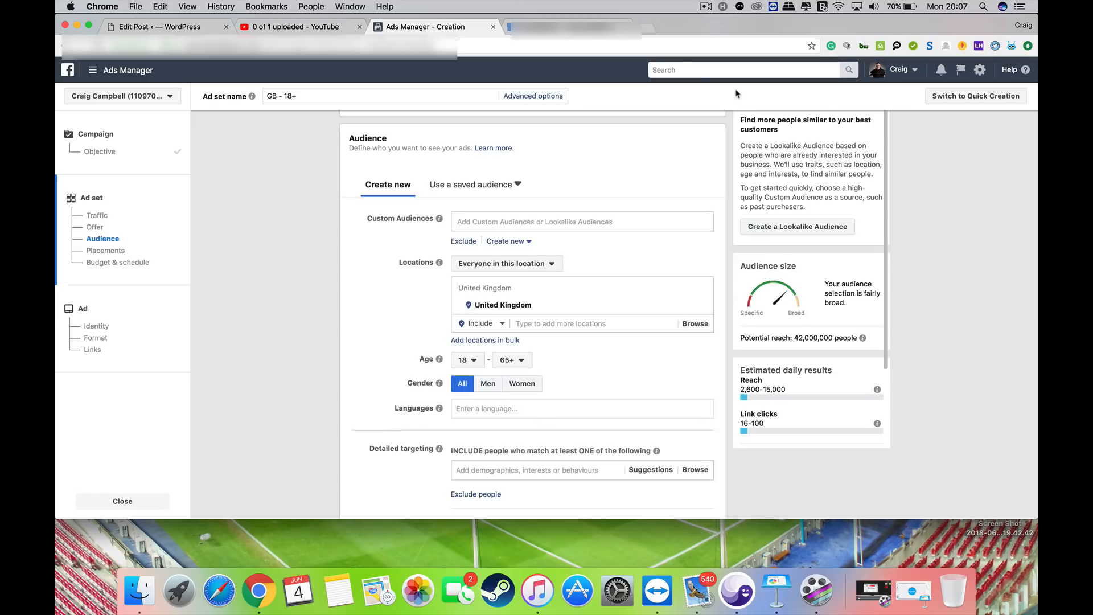
mouse_move(575, 29)
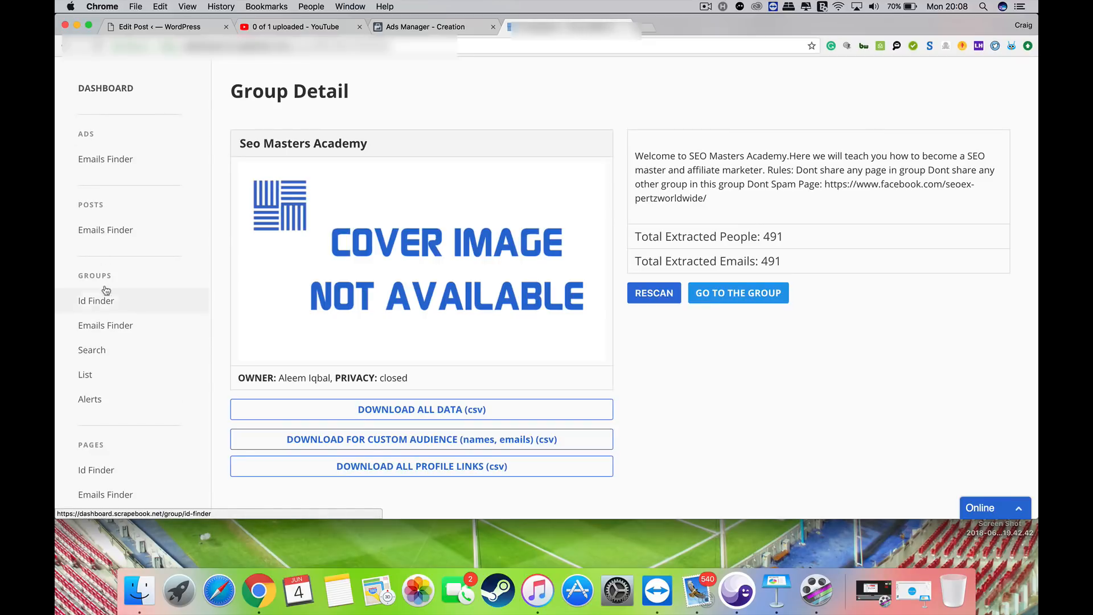
mouse_move(118, 312)
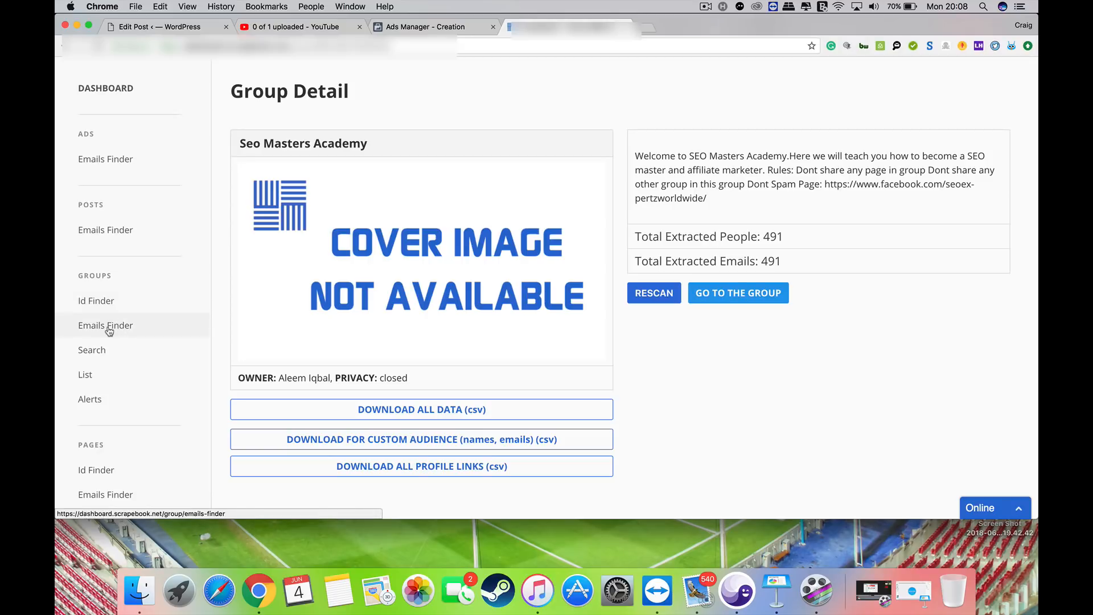
mouse_move(285, 247)
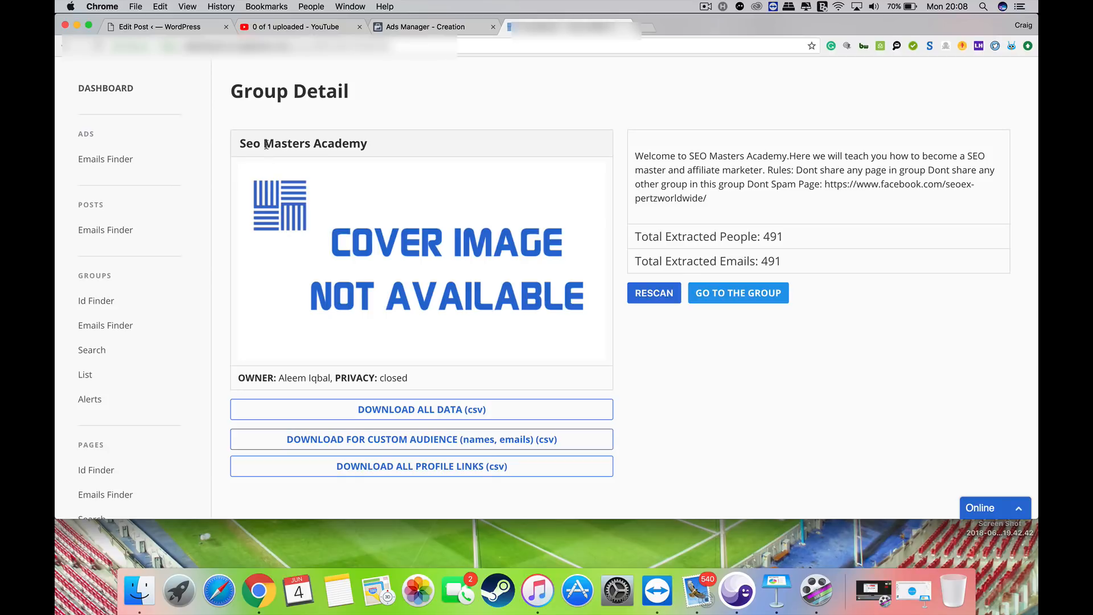
mouse_move(448, 154)
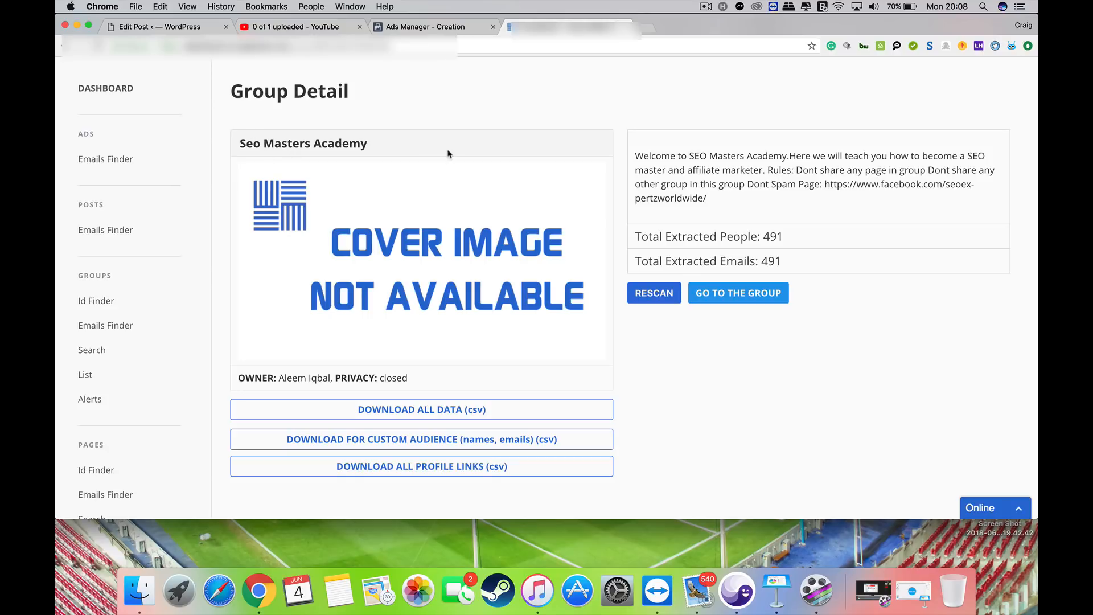
- Scroll the Seo Masters Academy group detail page down to the member email table
scroll(down, 3)
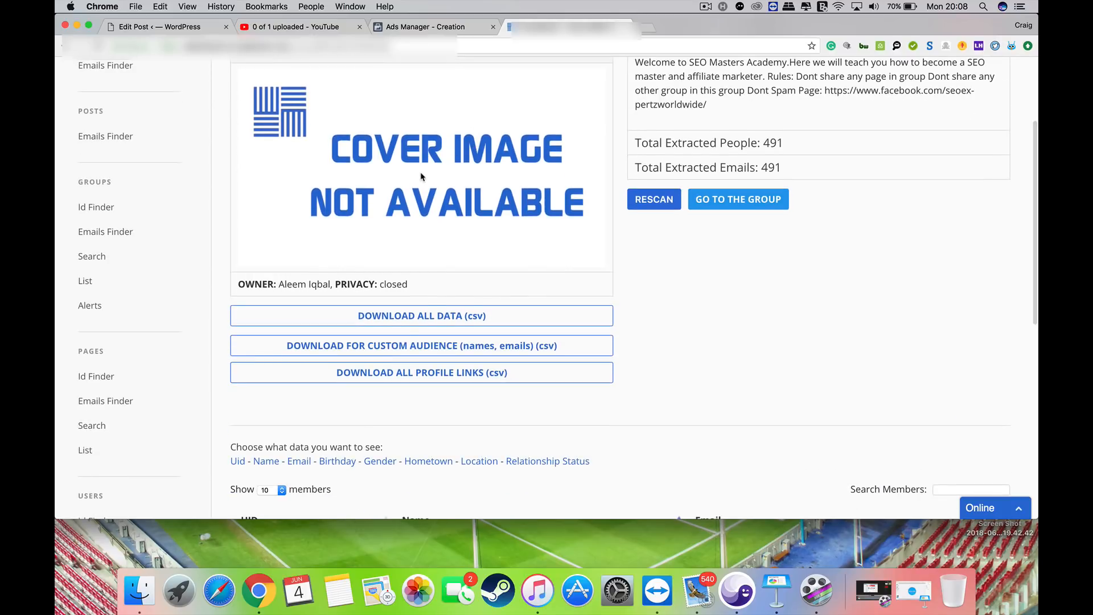
scroll(down, 3)
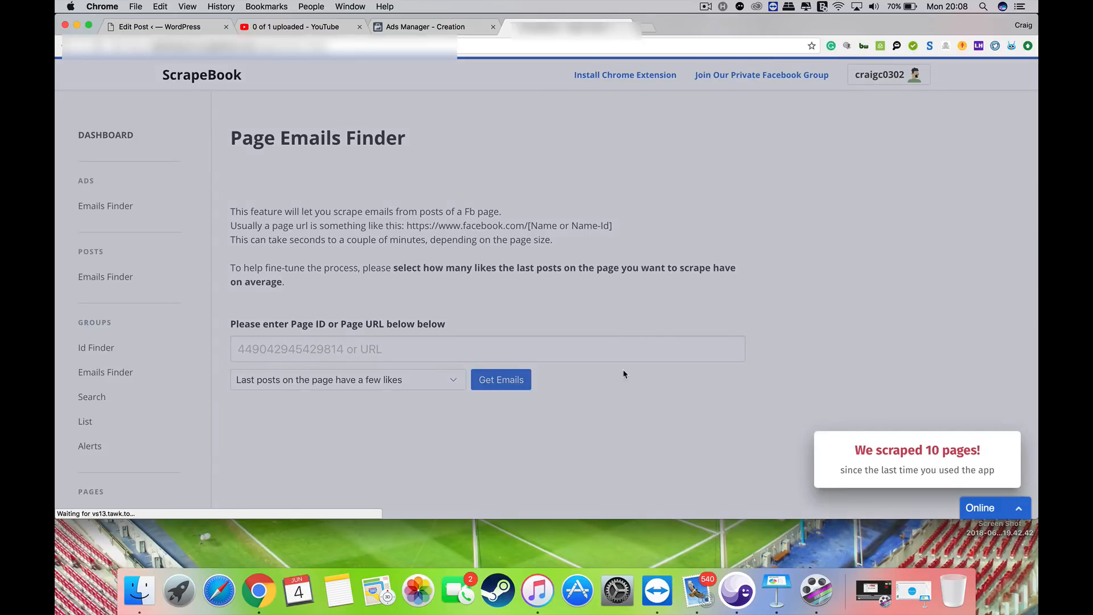
- Select the Page ID or URL field and review the likes options, keeping 'a few likes'
click(488, 348)
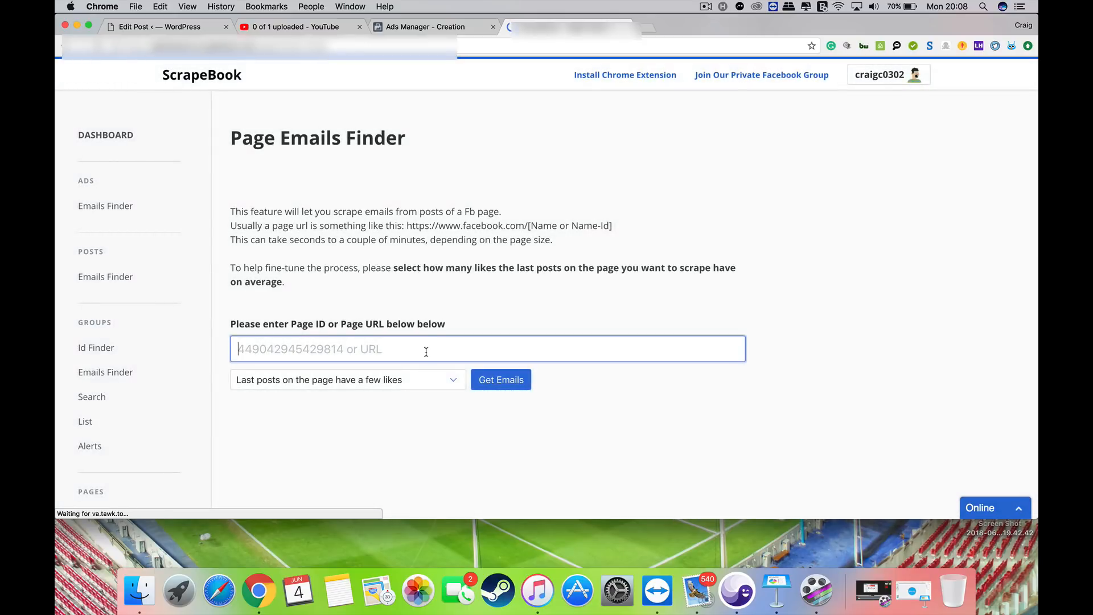
click(347, 379)
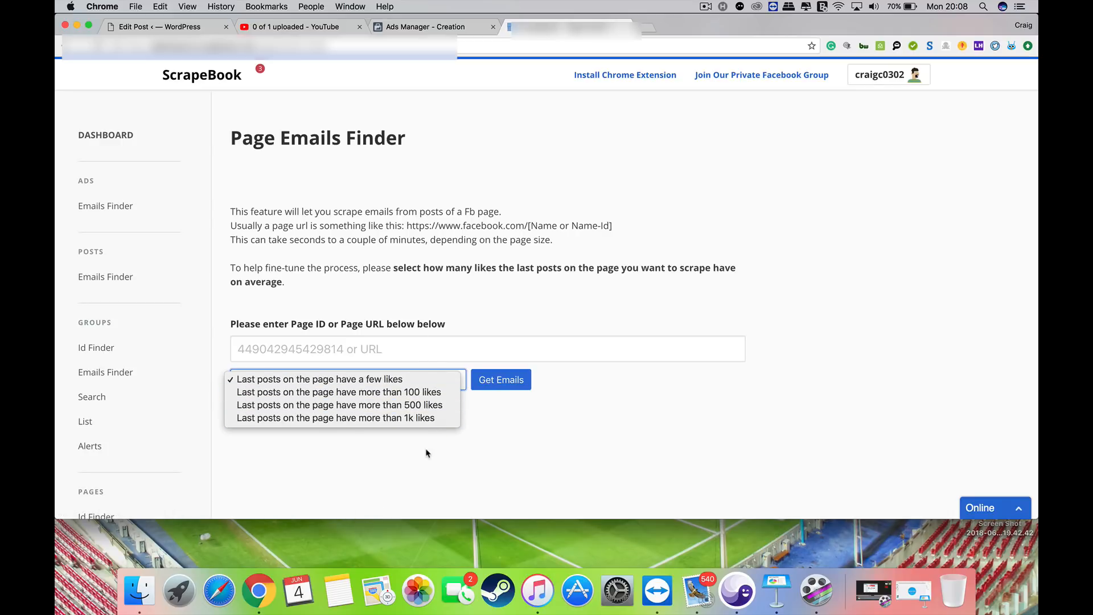
click(319, 378)
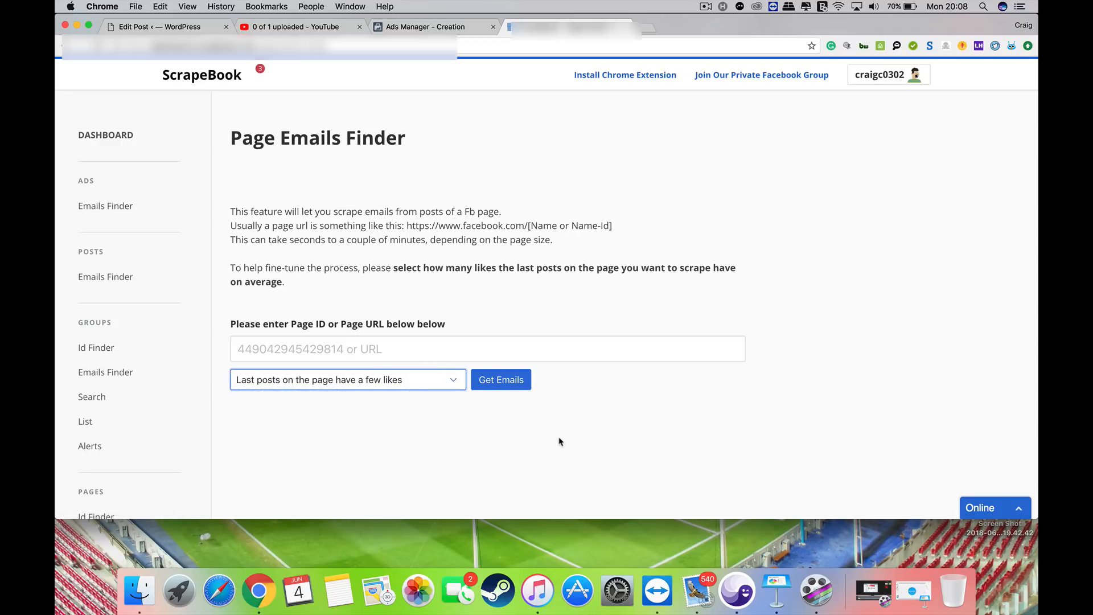